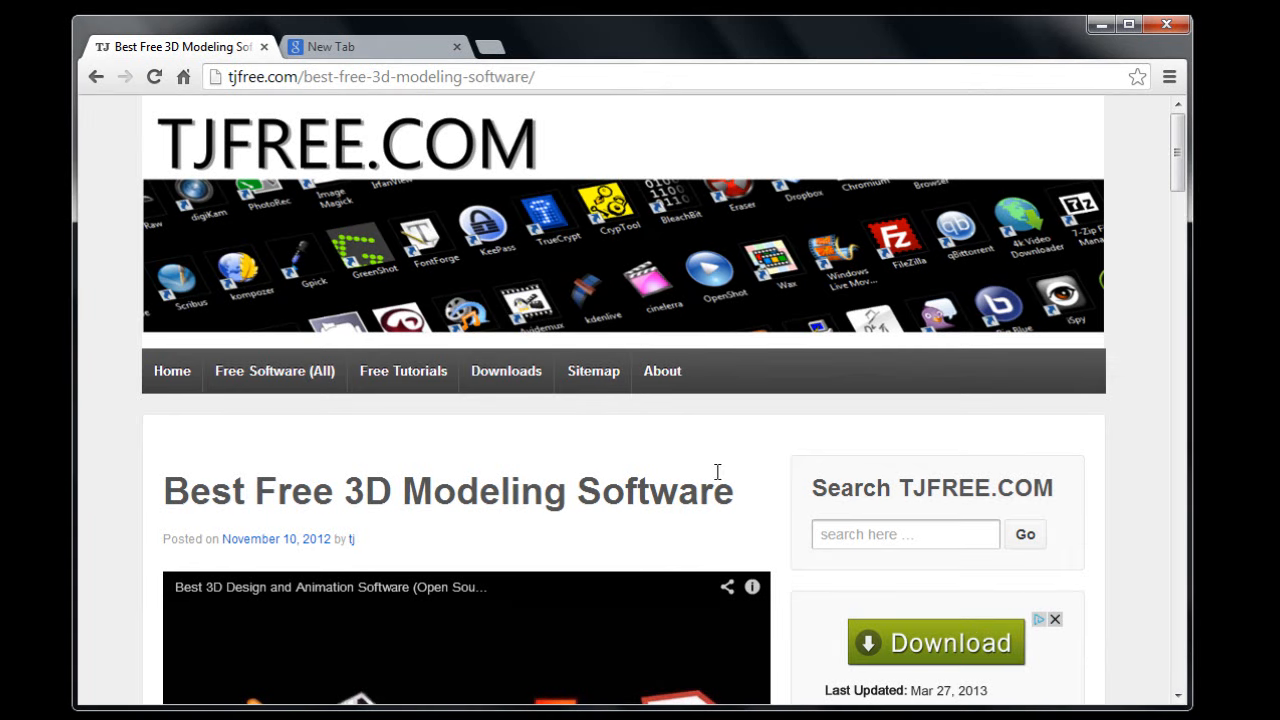
mouse_move(1178, 150)
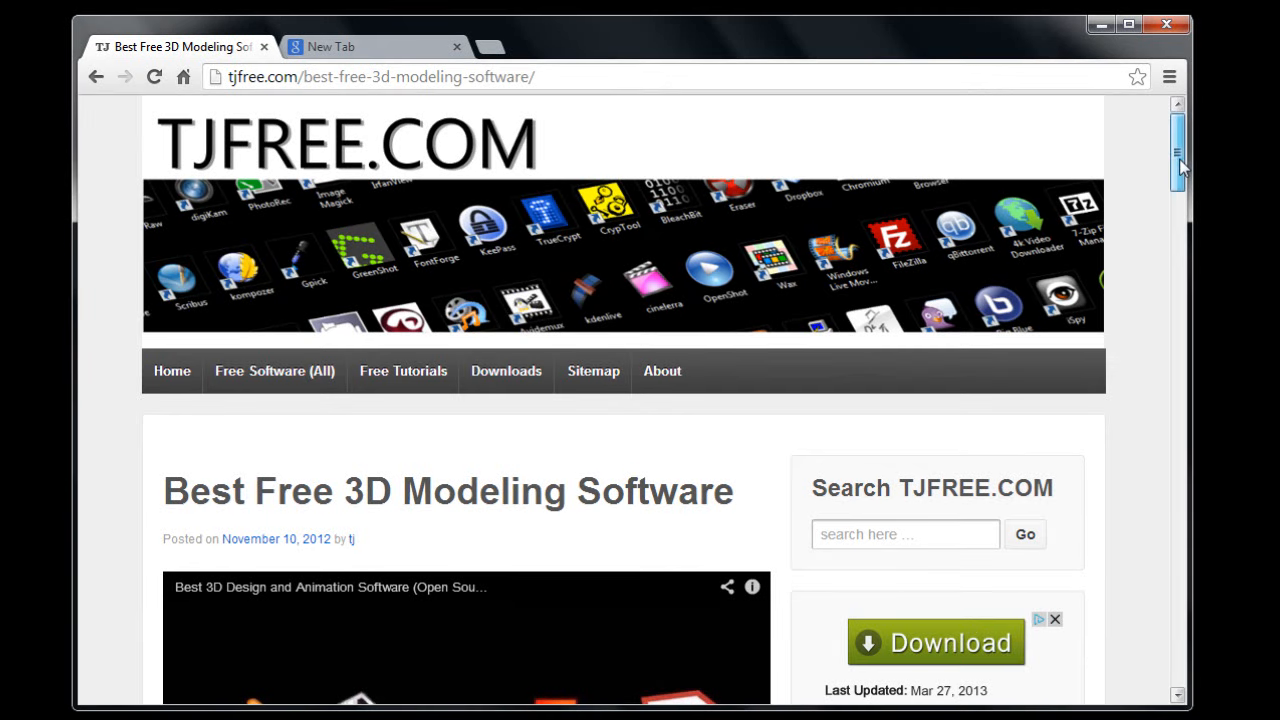
- Scroll the TJFree article past the Blender entry to the SweetHome3D section
scroll("down", 3)
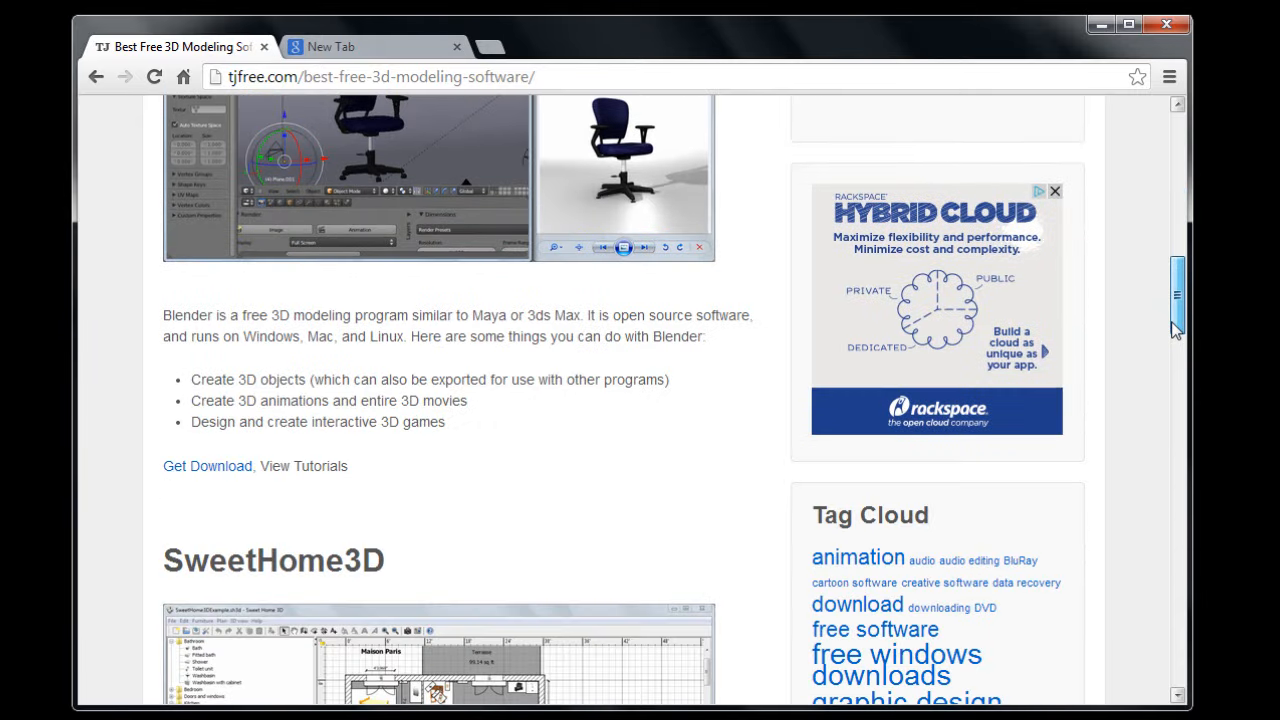
scroll("down", 3)
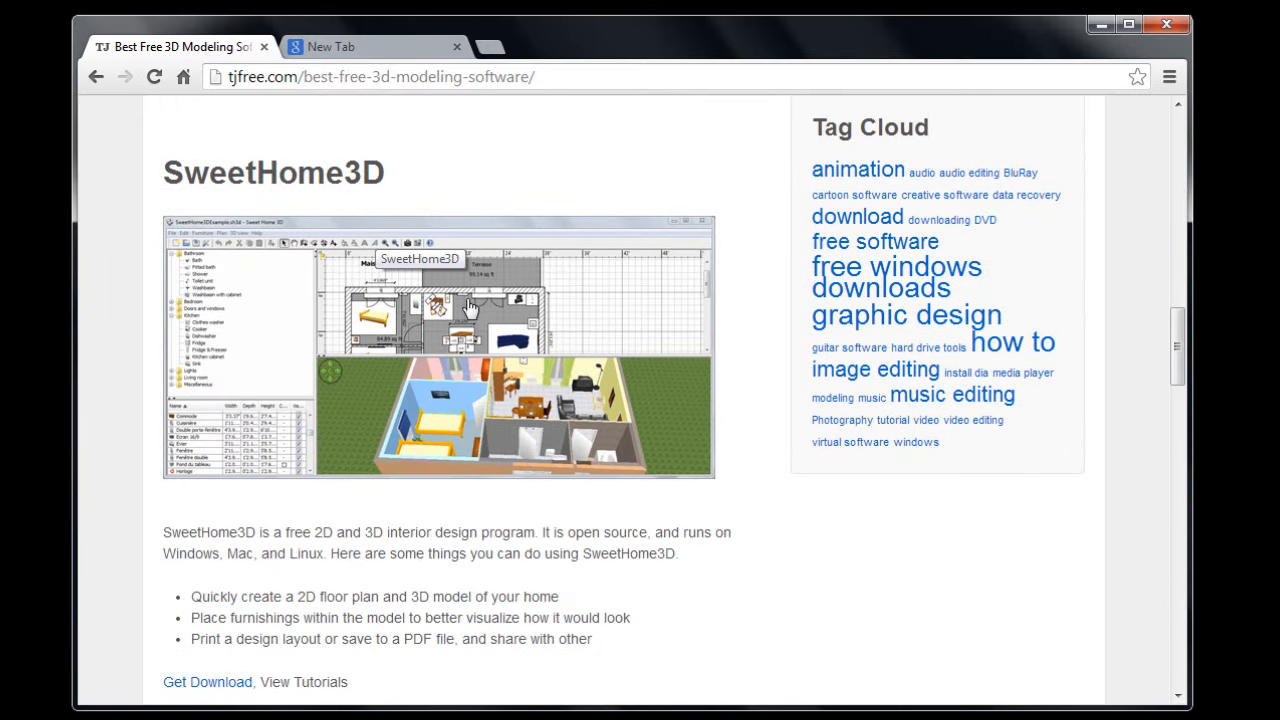
mouse_move(760, 486)
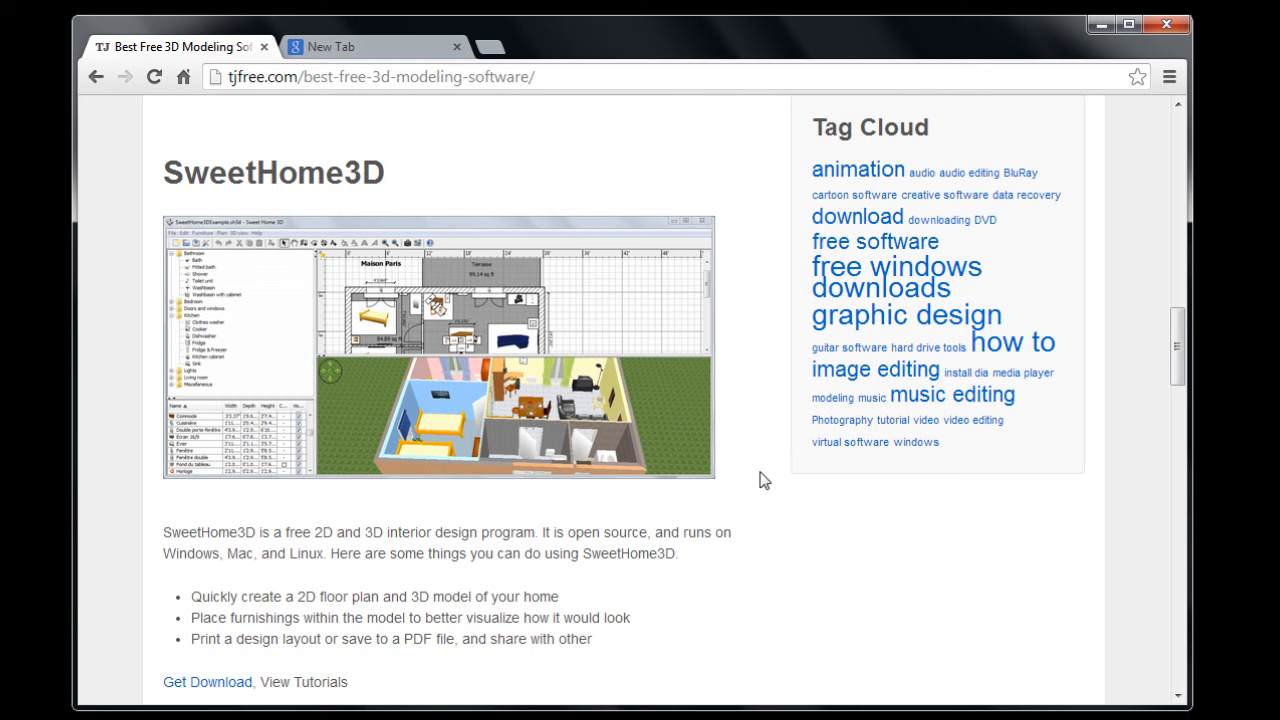
mouse_move(147, 171)
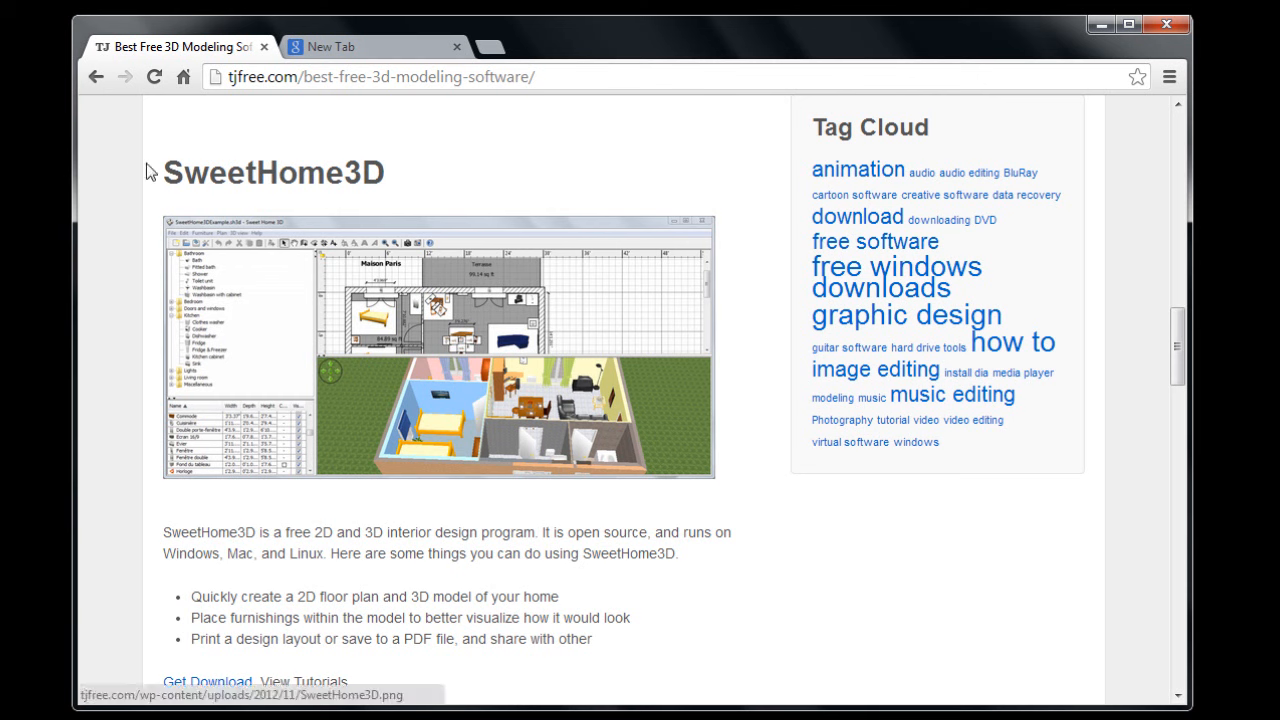
mouse_move(280, 200)
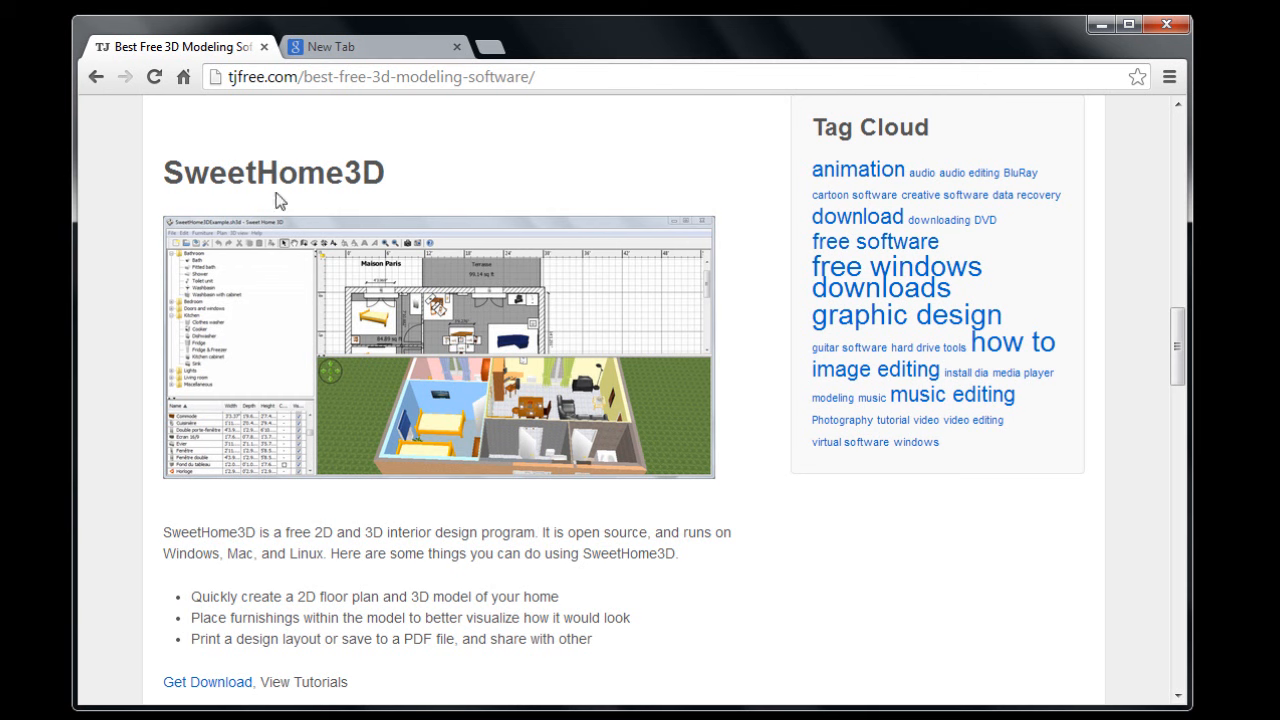
mouse_move(157, 625)
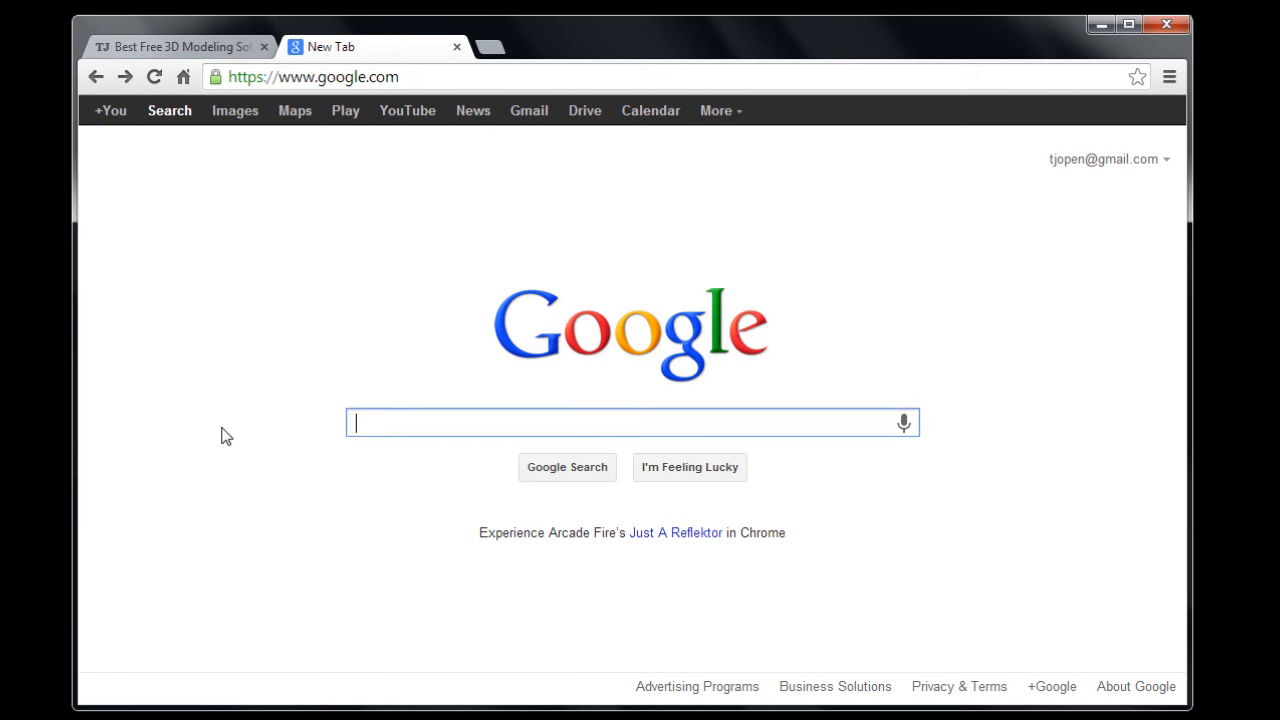
- Search Google for downloading Sweet Home 3D and open the 'Sweet Home 3D : Download' result
type("downlaod sweet home 3d")
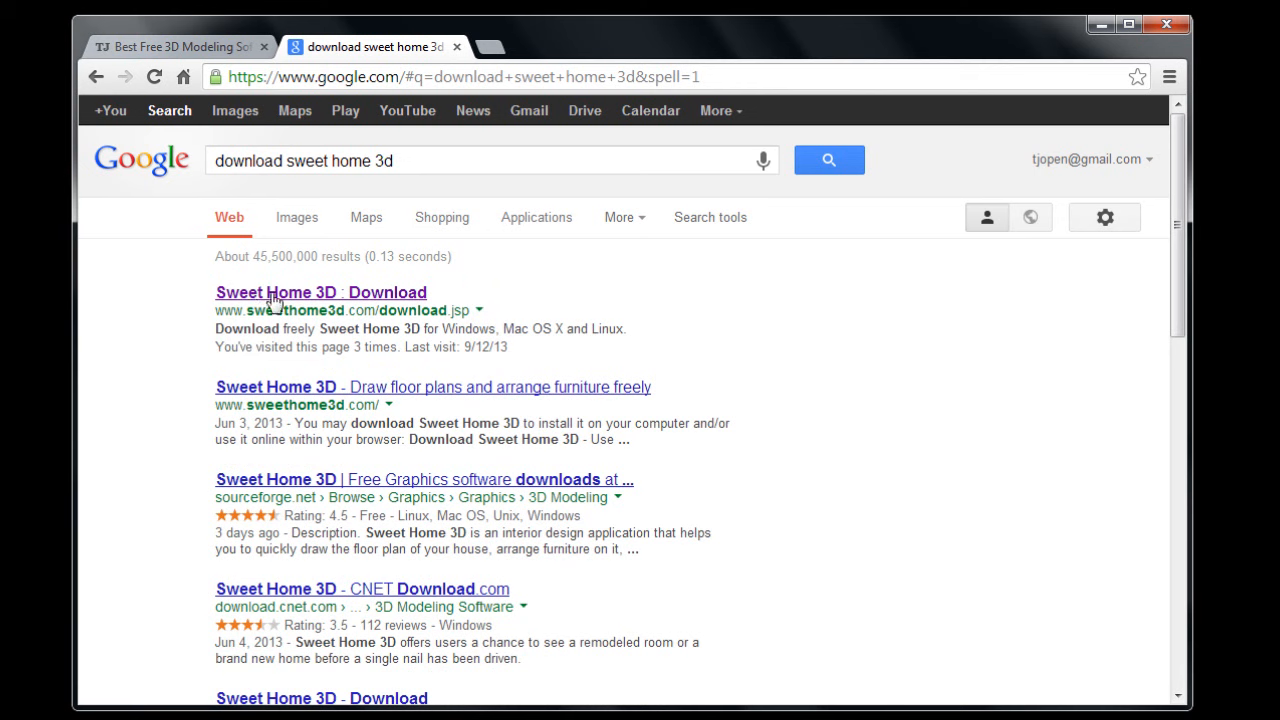
left_click(320, 292)
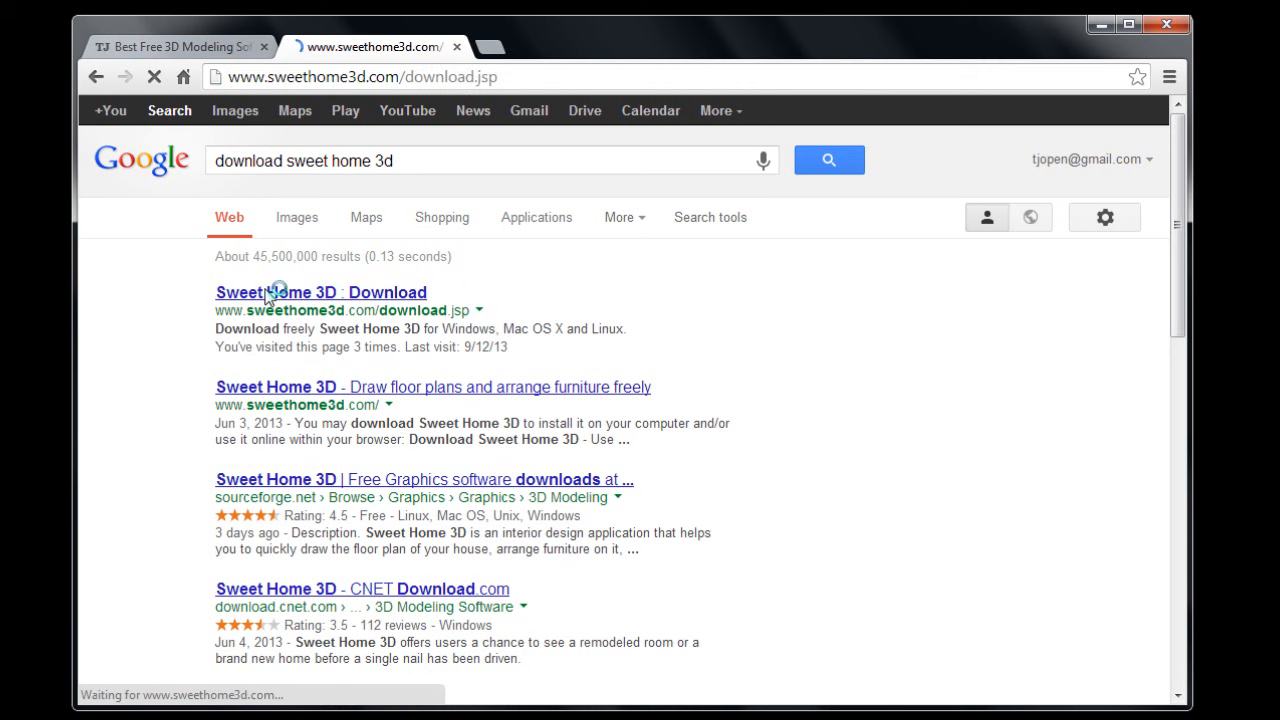
left_click(320, 292)
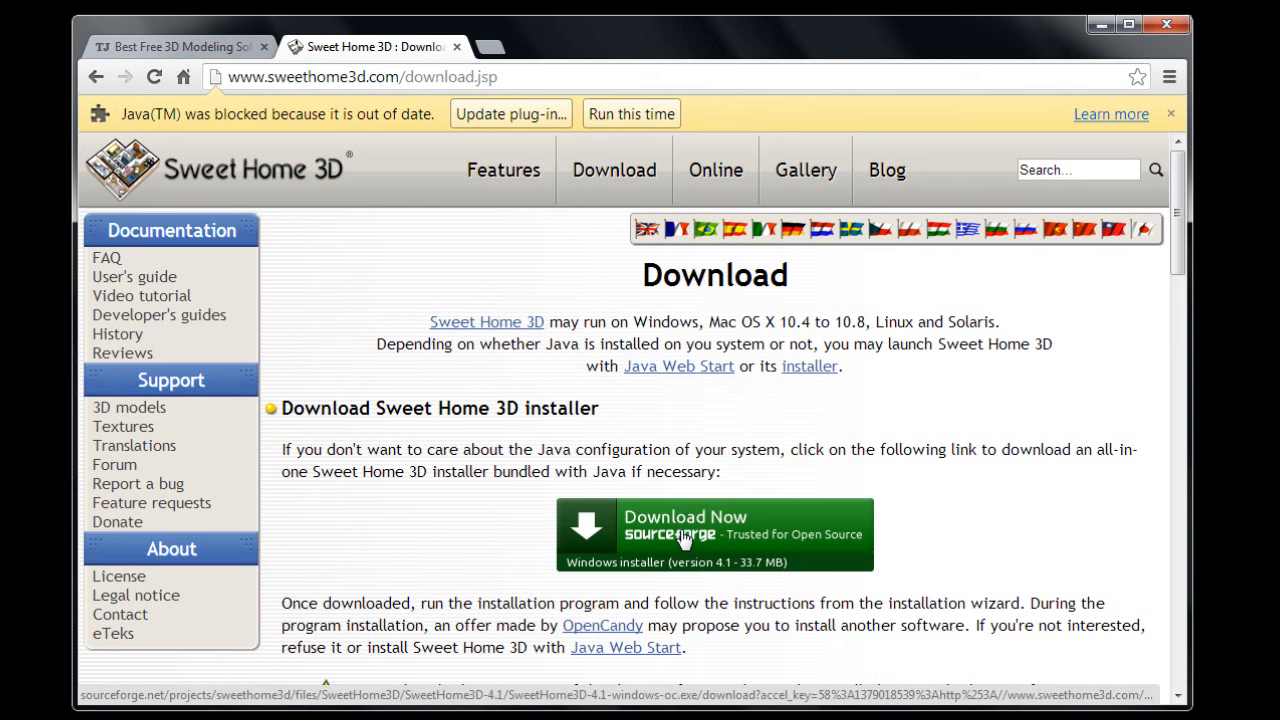
- Download the SweetHome3D-4.1 Windows installer through the SourceForge 'Download Now' button
left_click(714, 534)
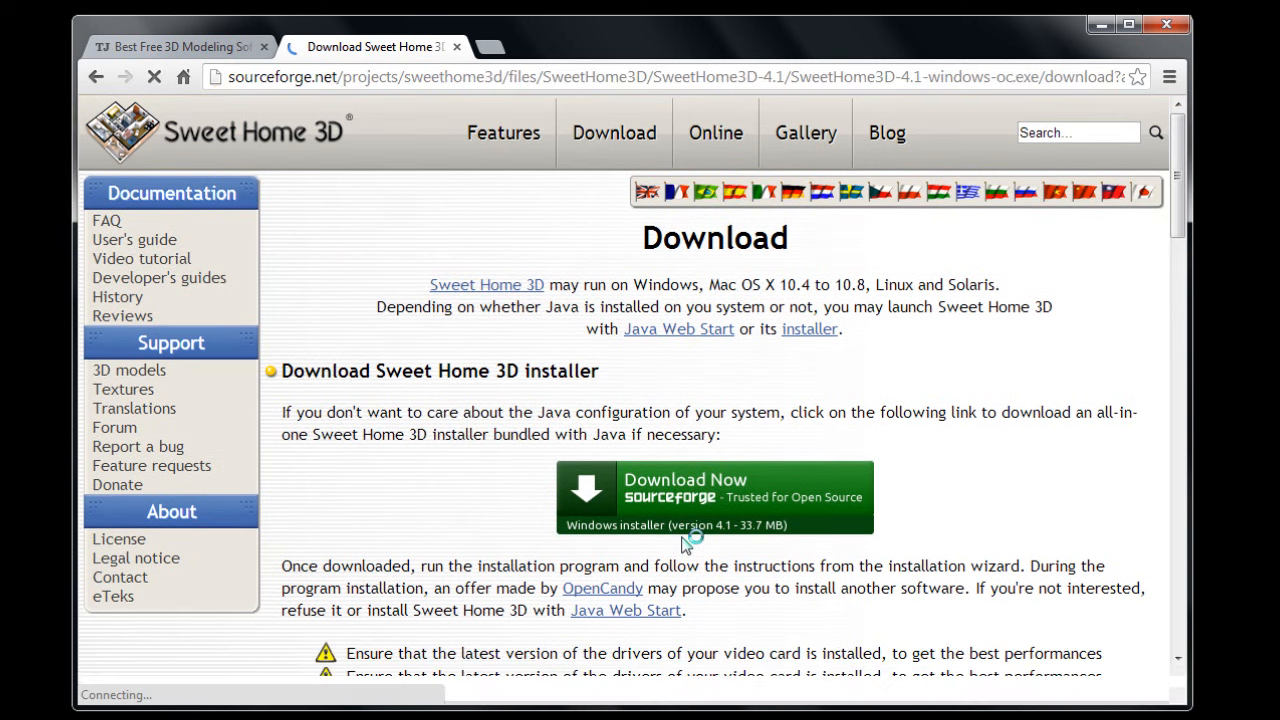
left_click(713, 497)
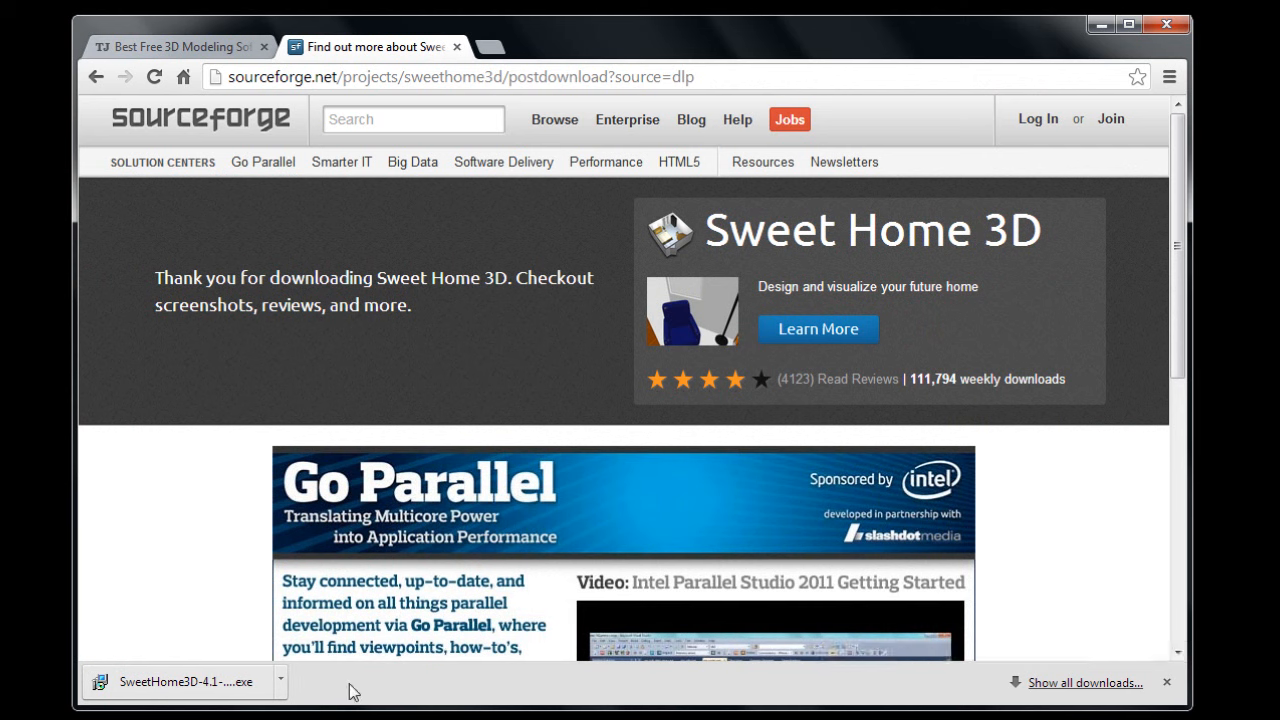
mouse_move(362, 491)
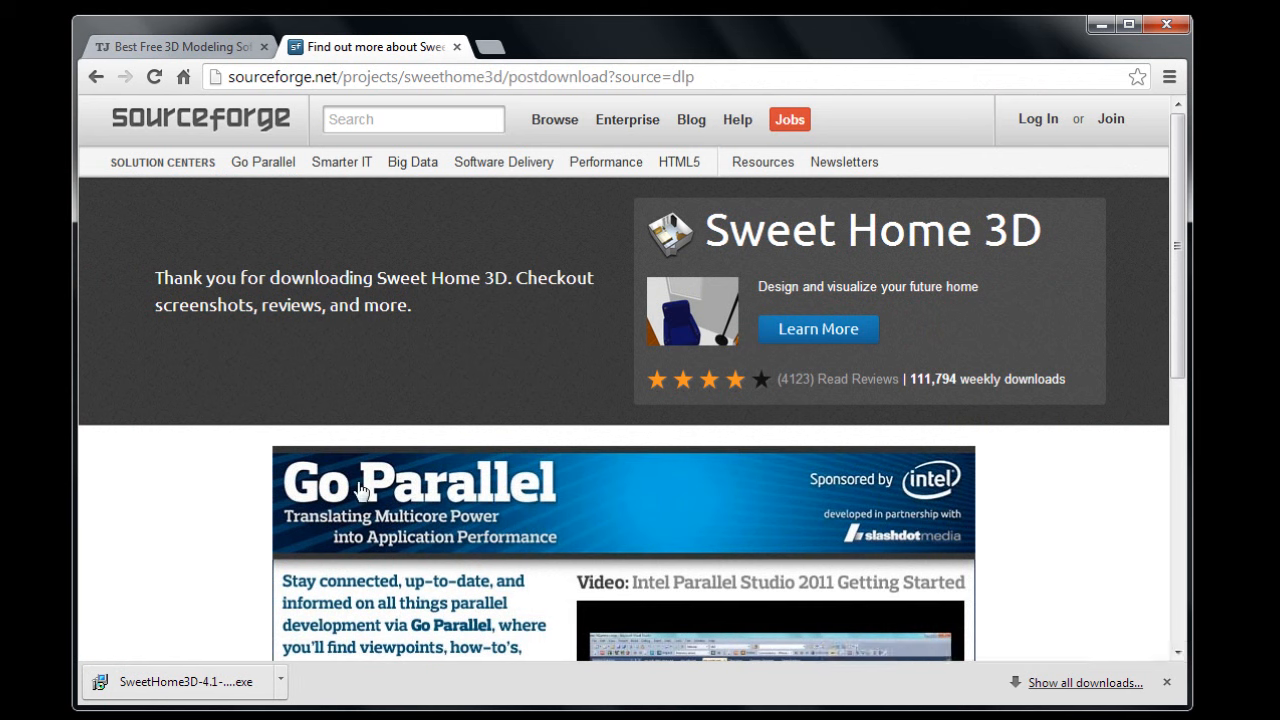
mouse_move(196, 555)
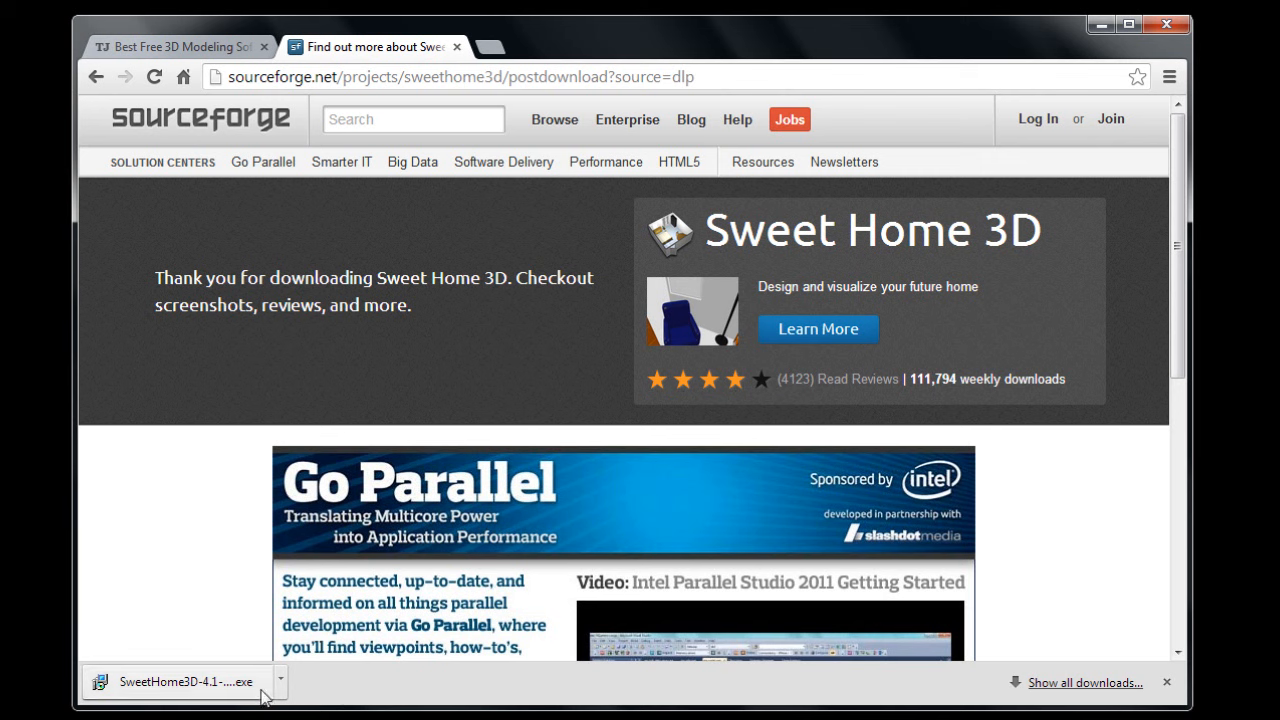
mouse_move(222, 693)
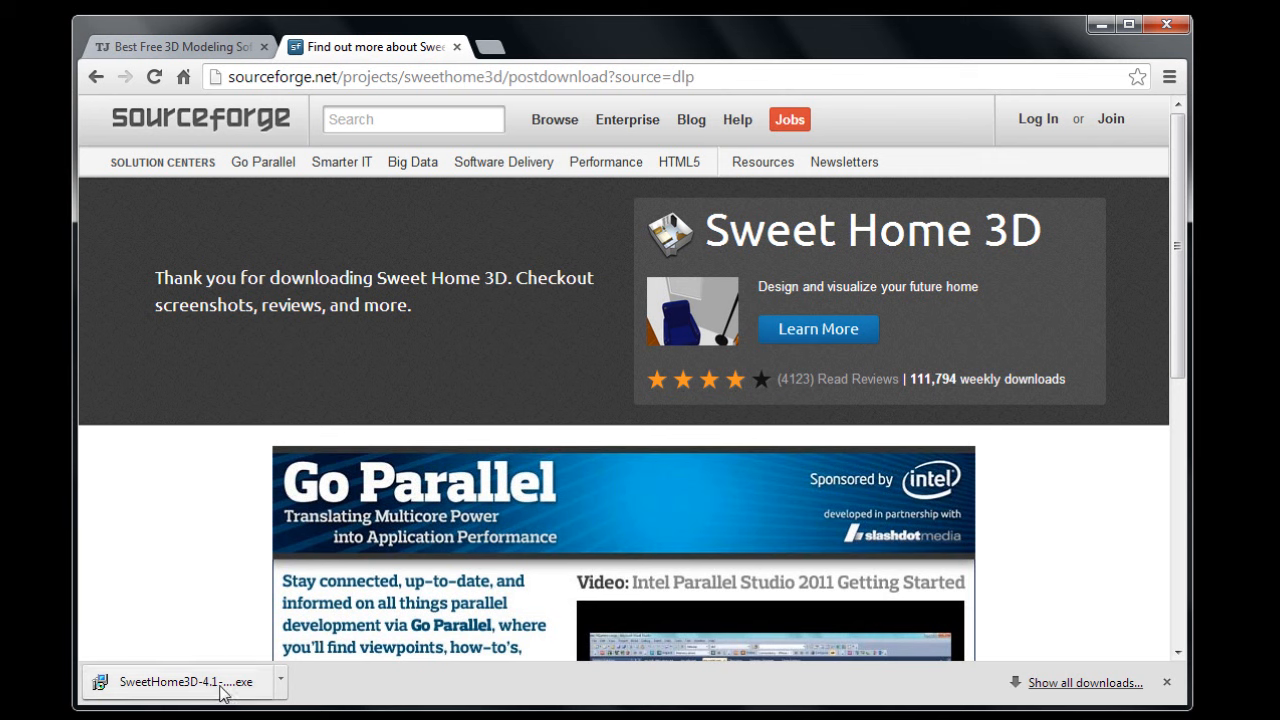
- Run SweetHome3D-4.1-windows-oc.exe from Chrome's download bar
left_click(183, 681)
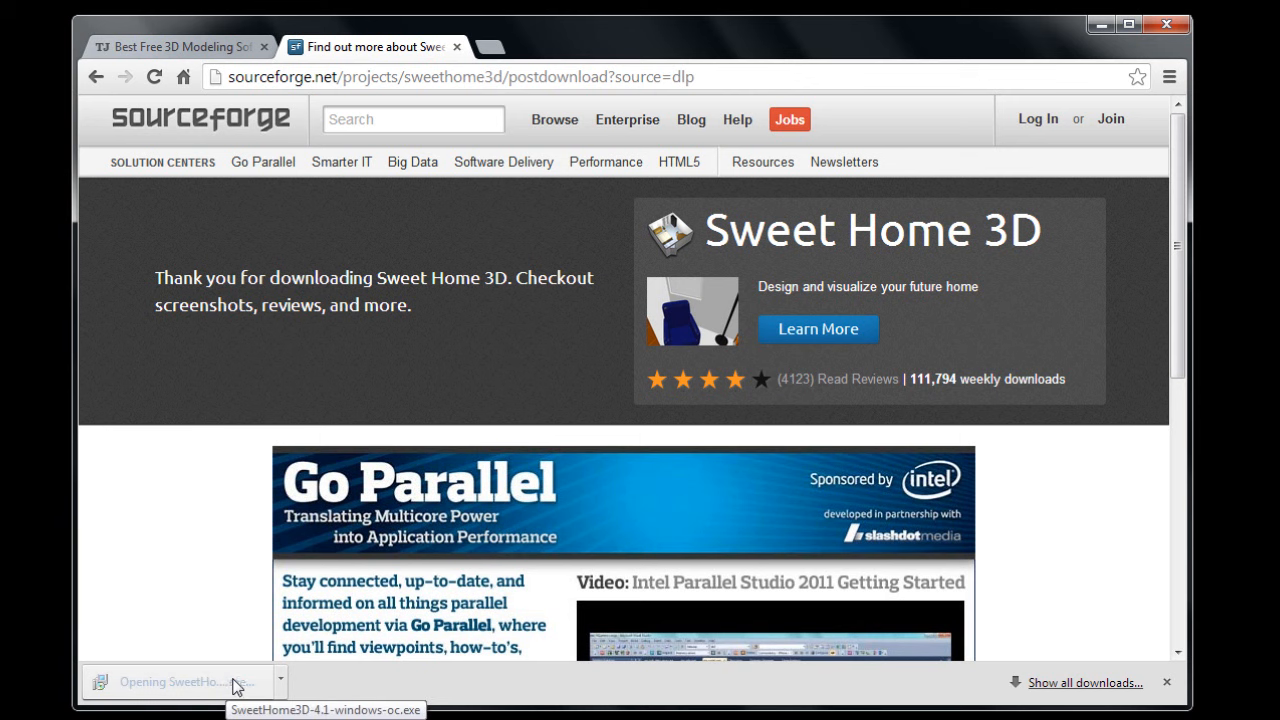
left_click(175, 681)
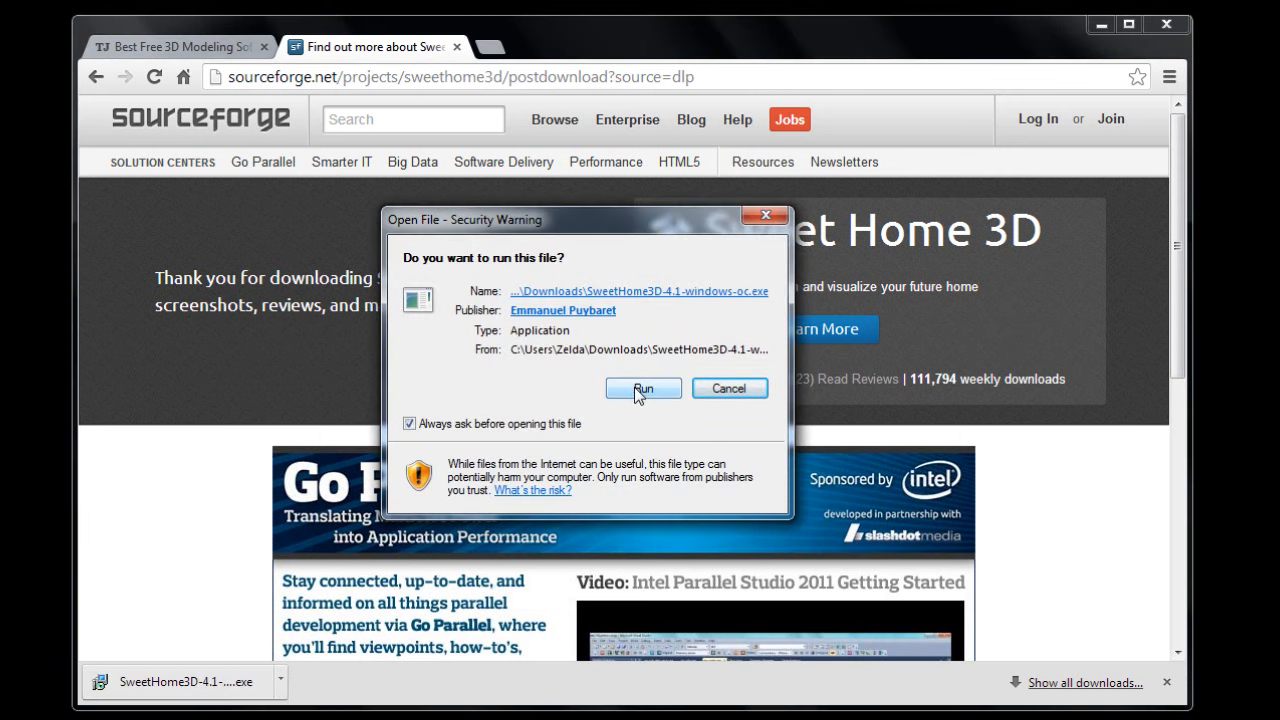
- Allow the installer past the security warning and confirm English as setup language
left_click(643, 388)
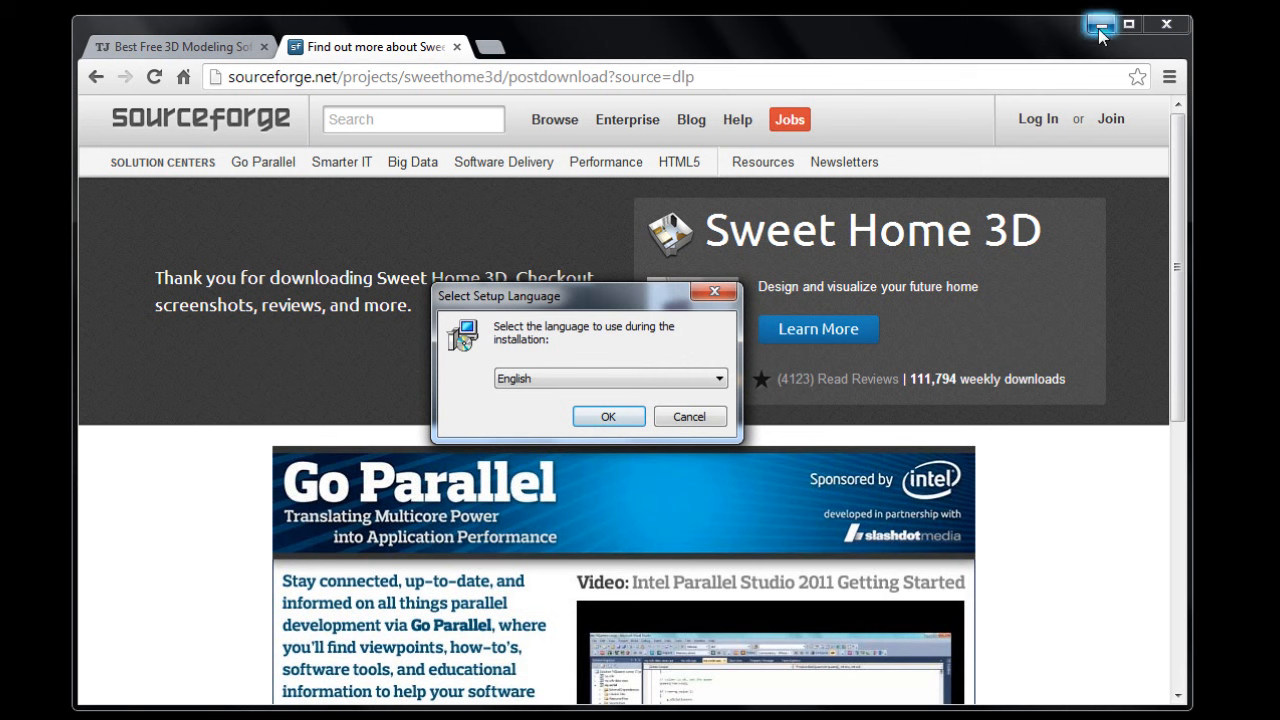
left_click(607, 416)
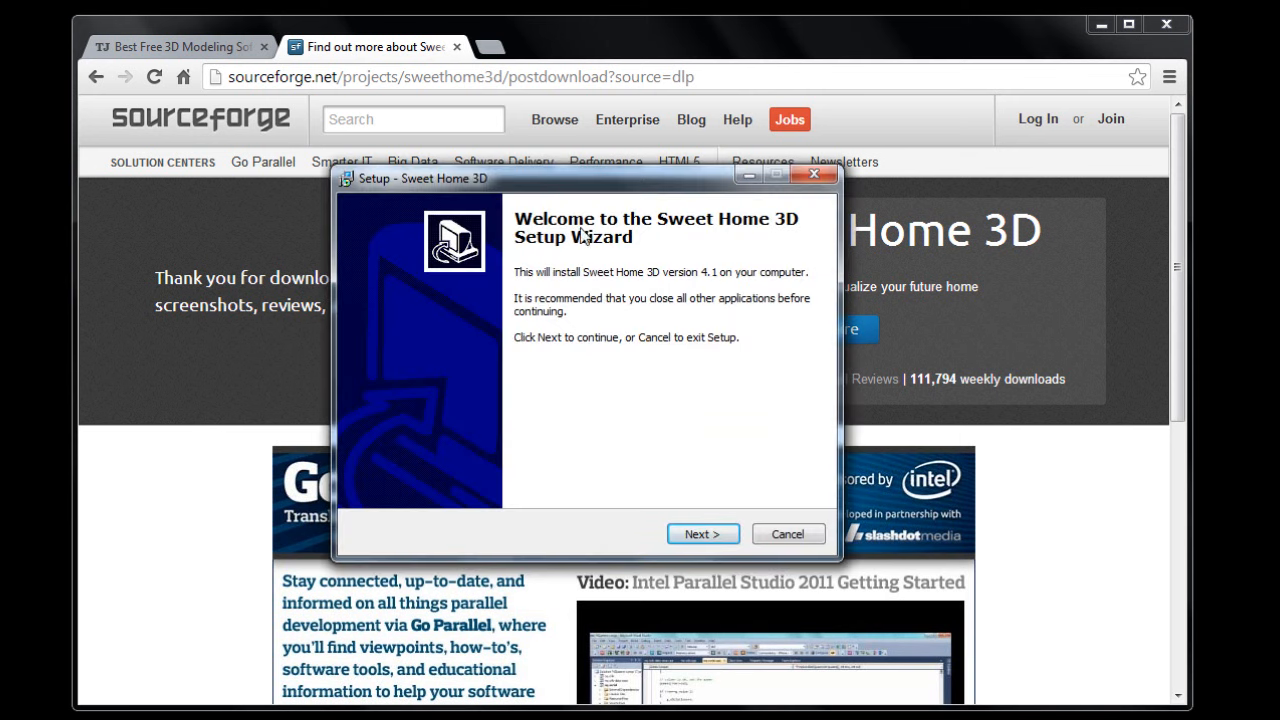
- Accept the license, keep the default install and Start Menu folders, and uncheck the desktop icon
left_click(702, 533)
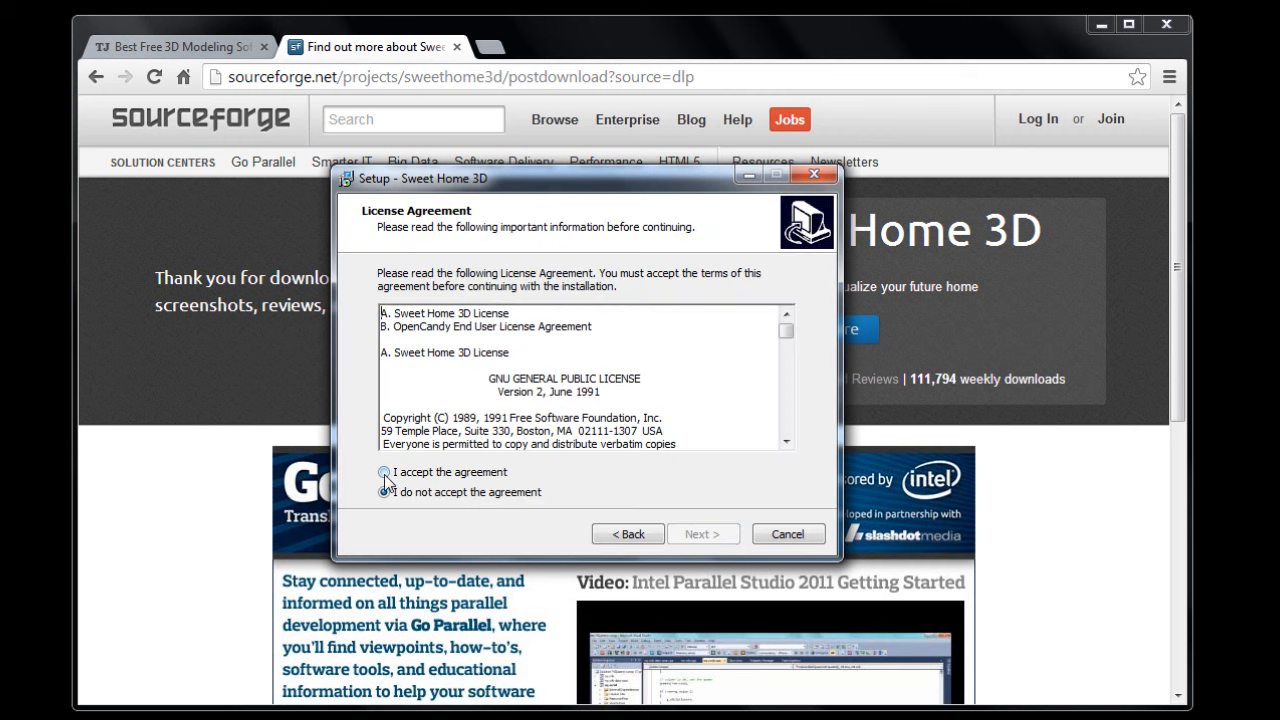
scroll("down", 3)
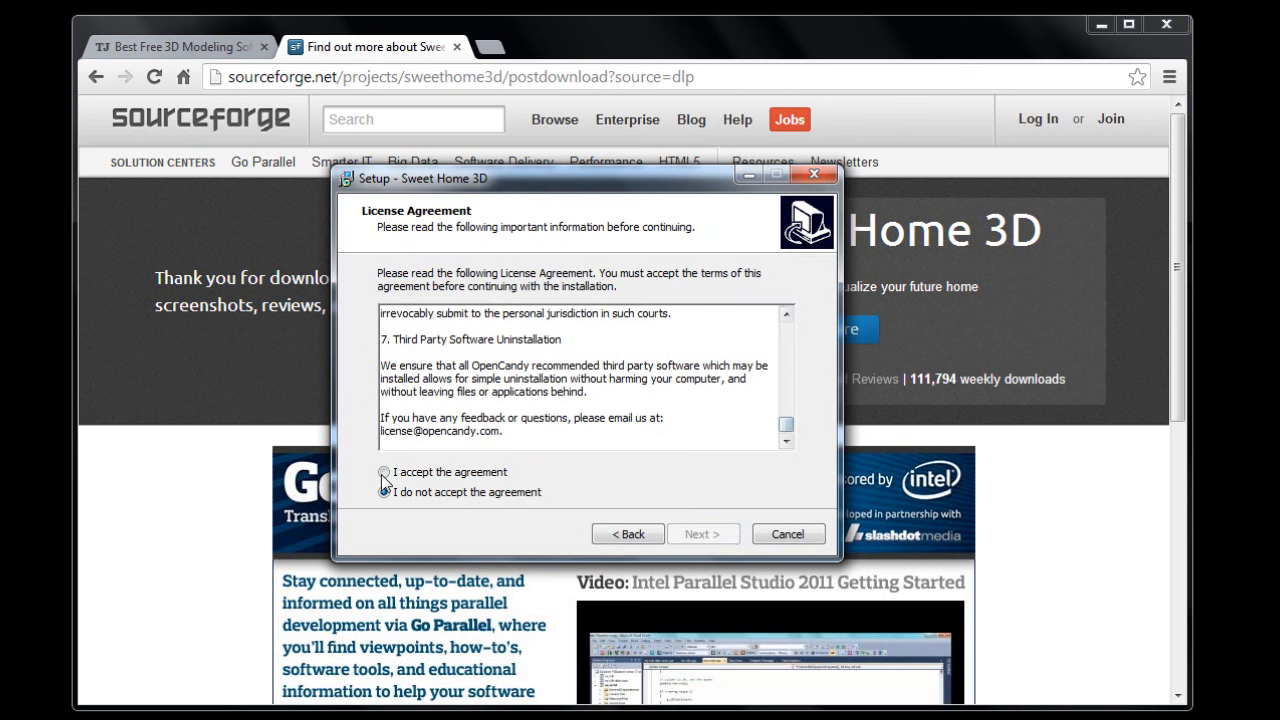
left_click(703, 533)
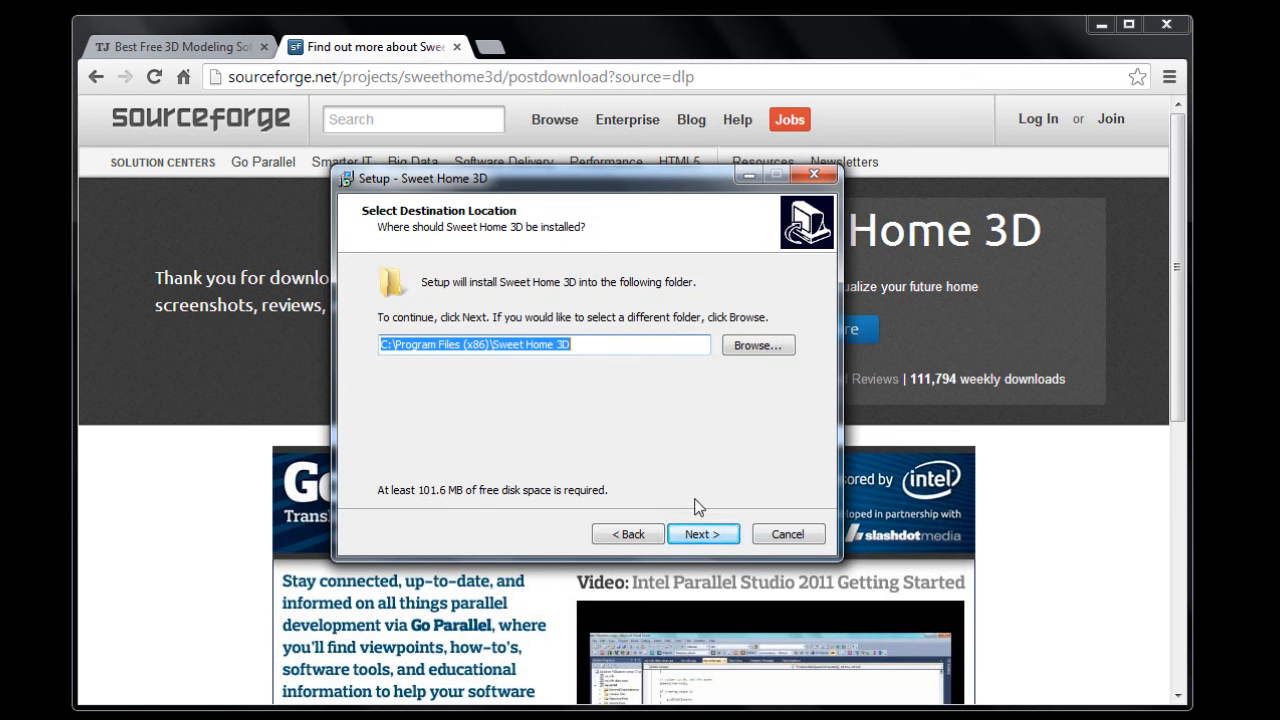
left_click(703, 533)
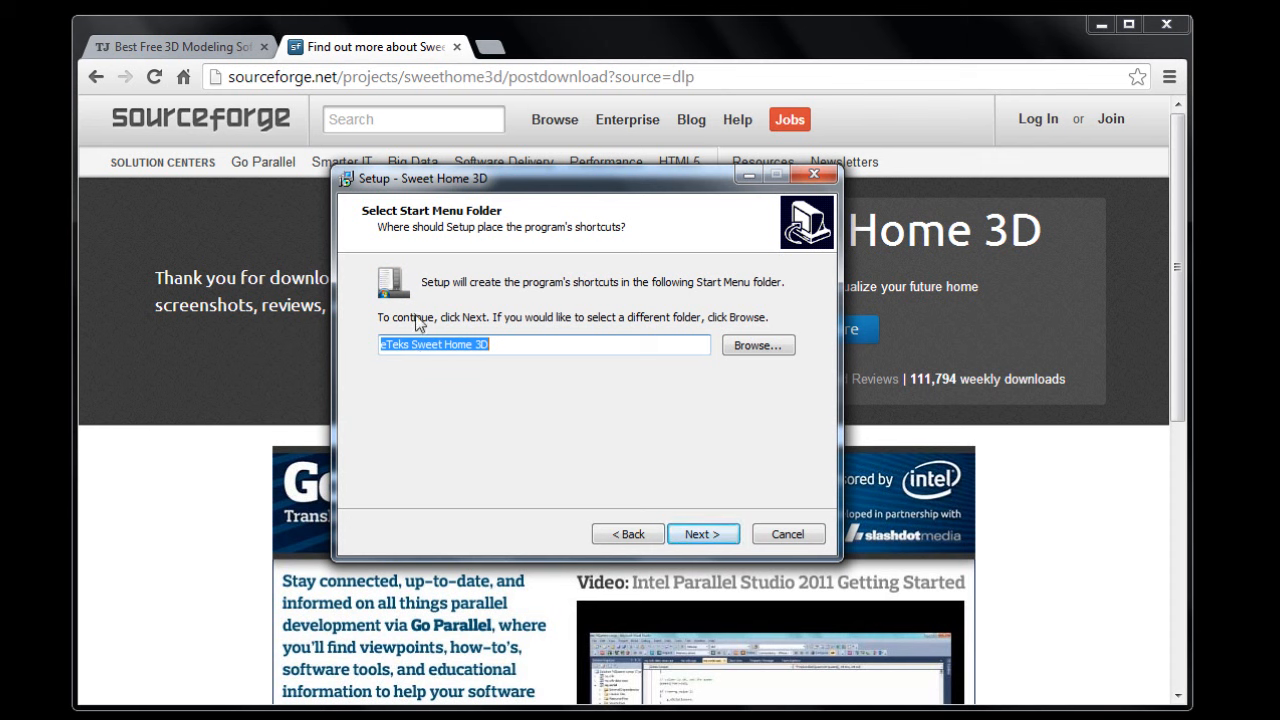
mouse_move(596, 401)
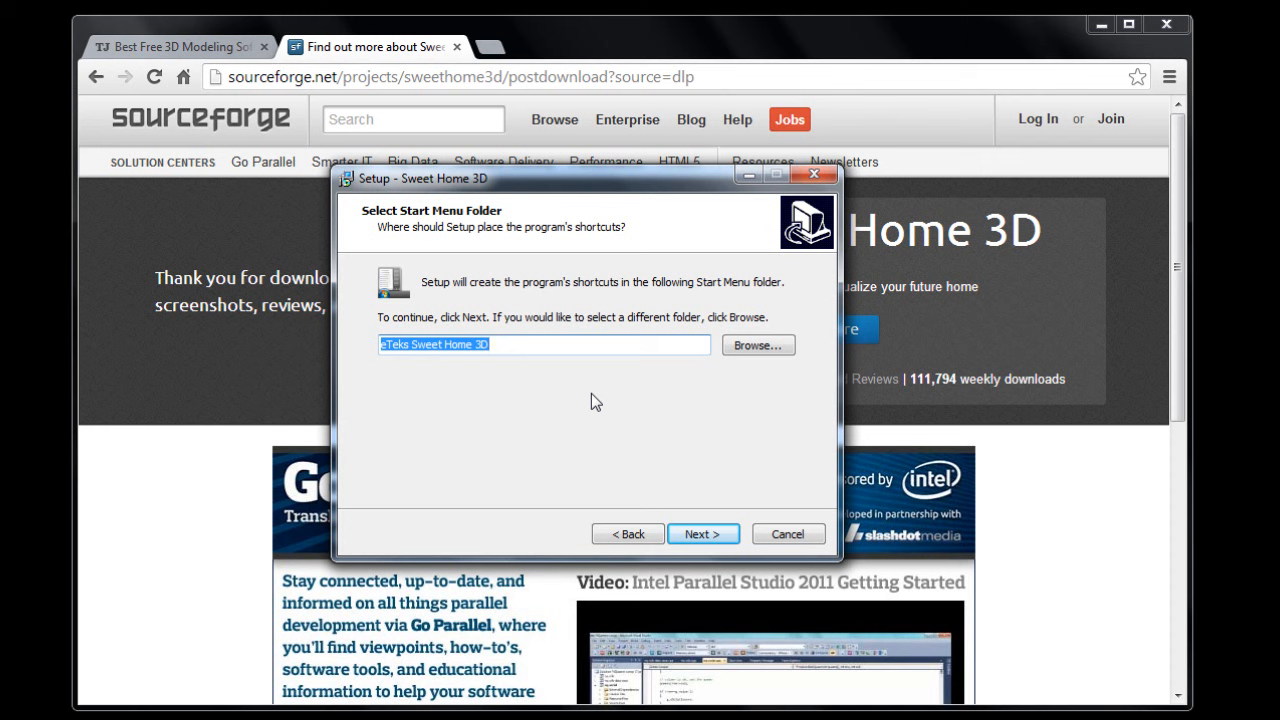
mouse_move(606, 462)
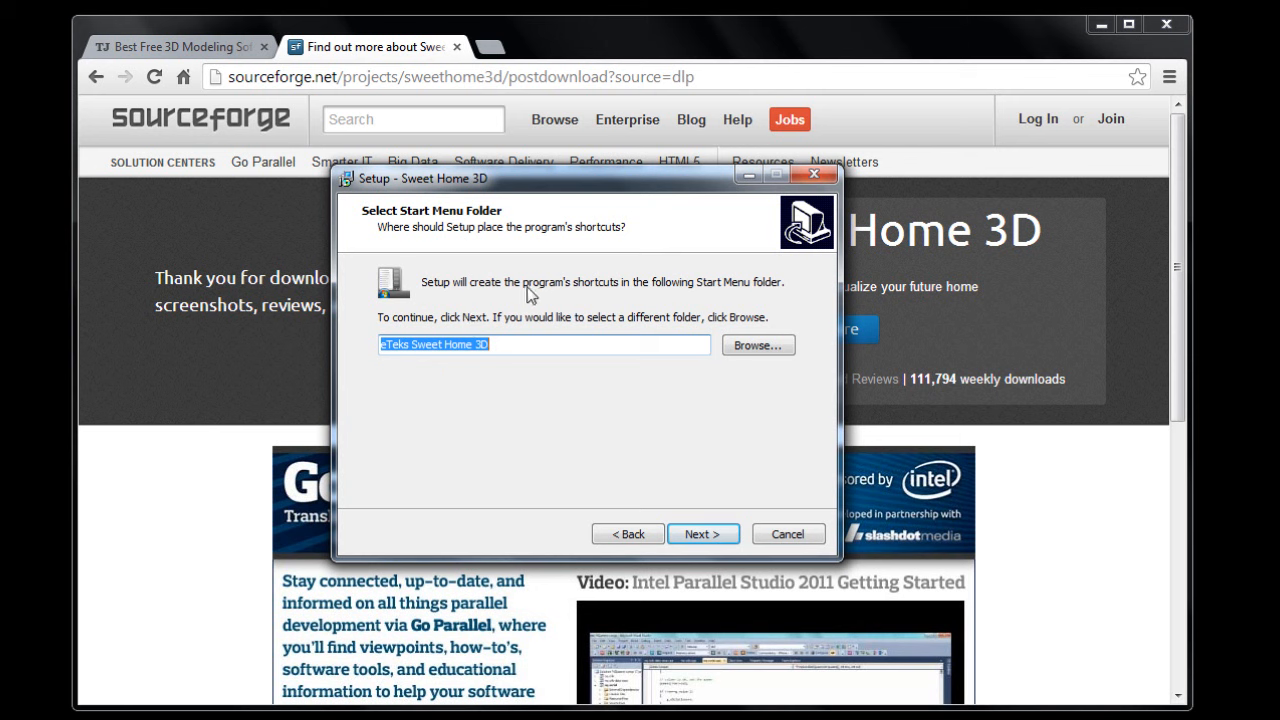
left_click(703, 533)
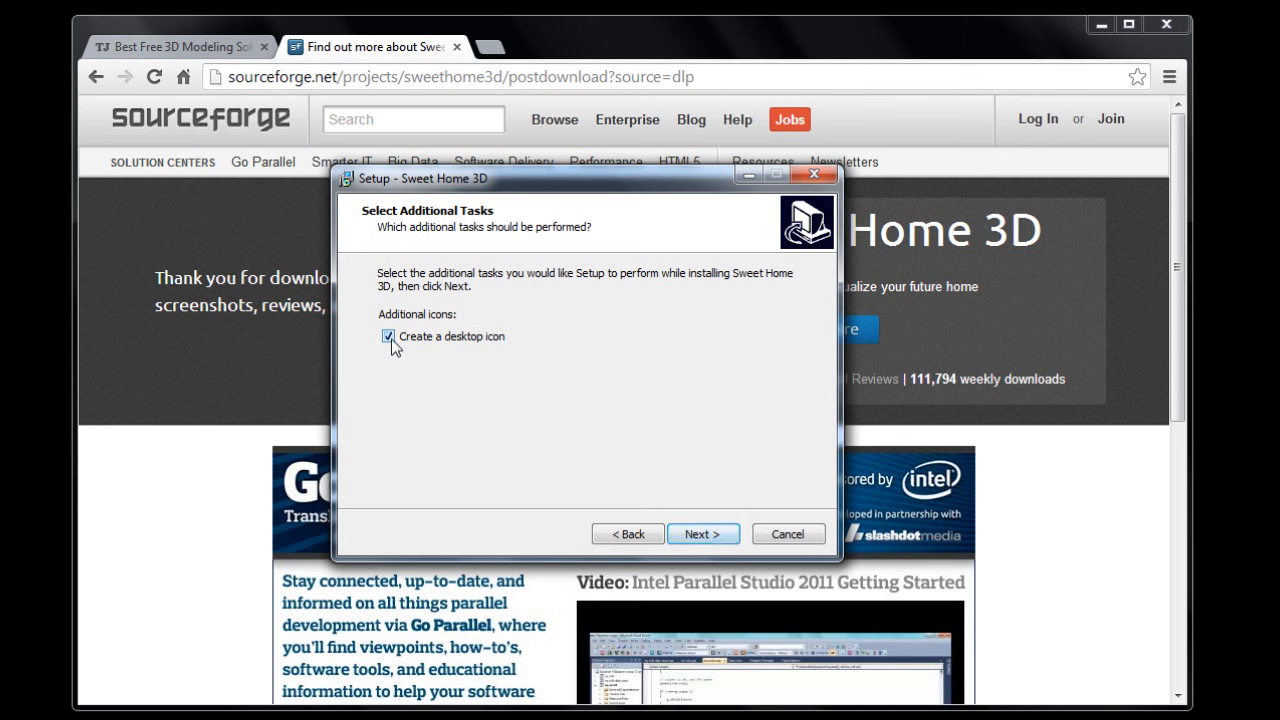
left_click(388, 336)
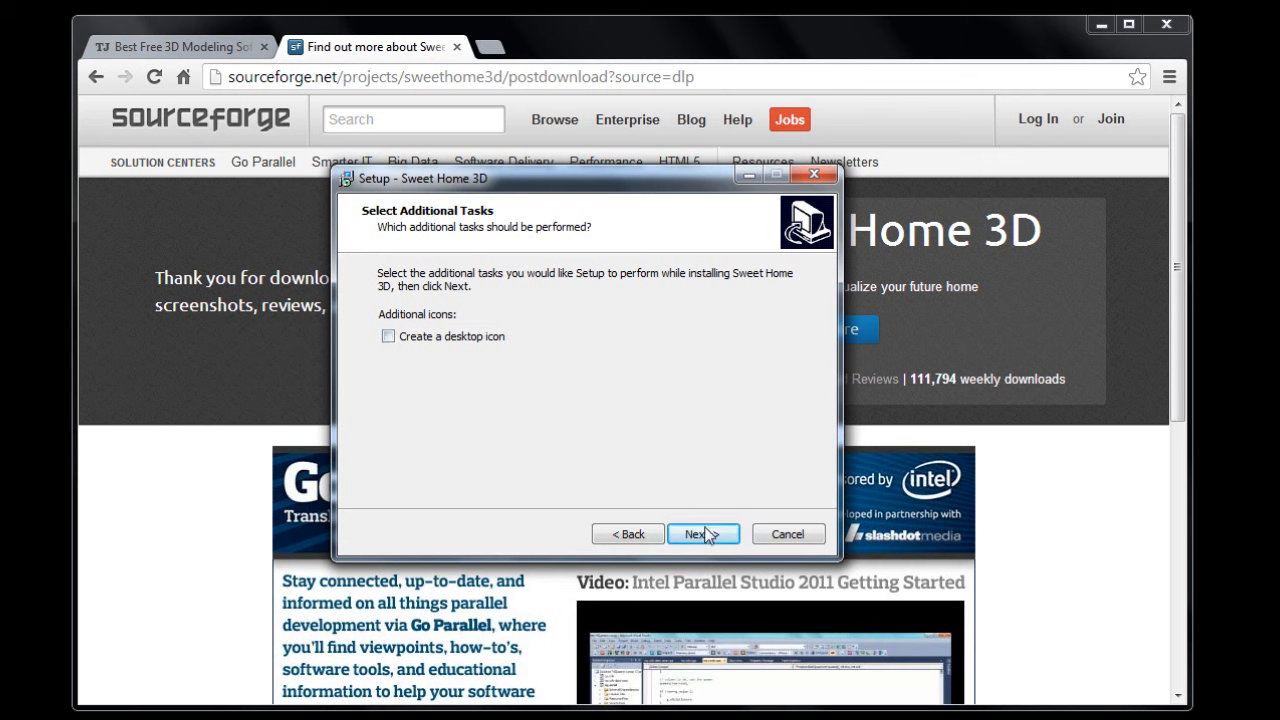
left_click(703, 533)
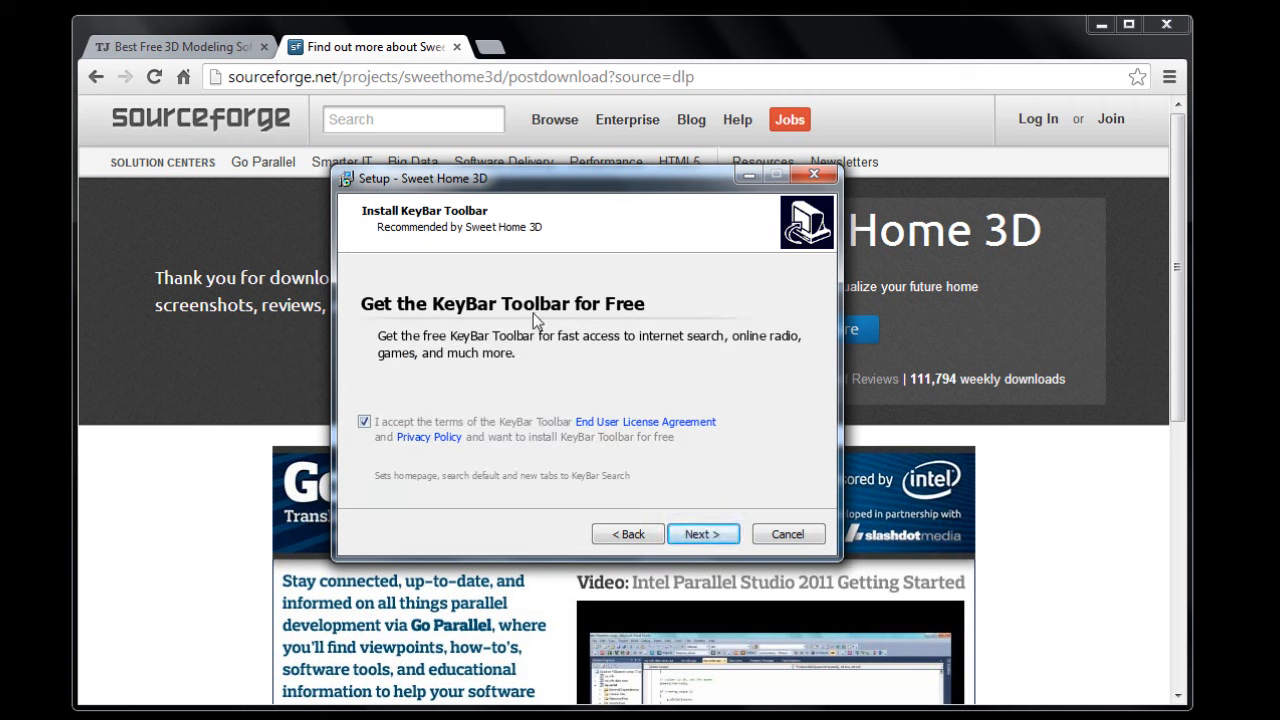
- Uncheck the KeyBar Toolbar offer and install Sweet Home 3D 4.1 to completion
left_click(365, 421)
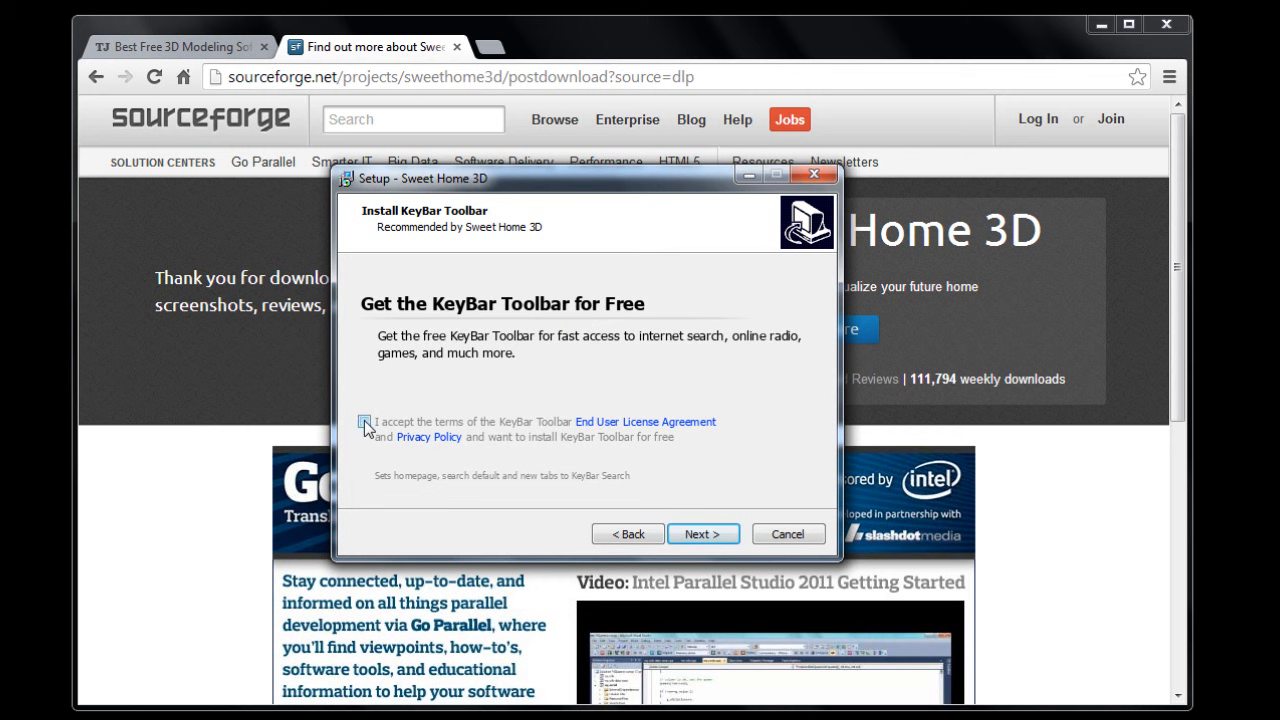
left_click(703, 533)
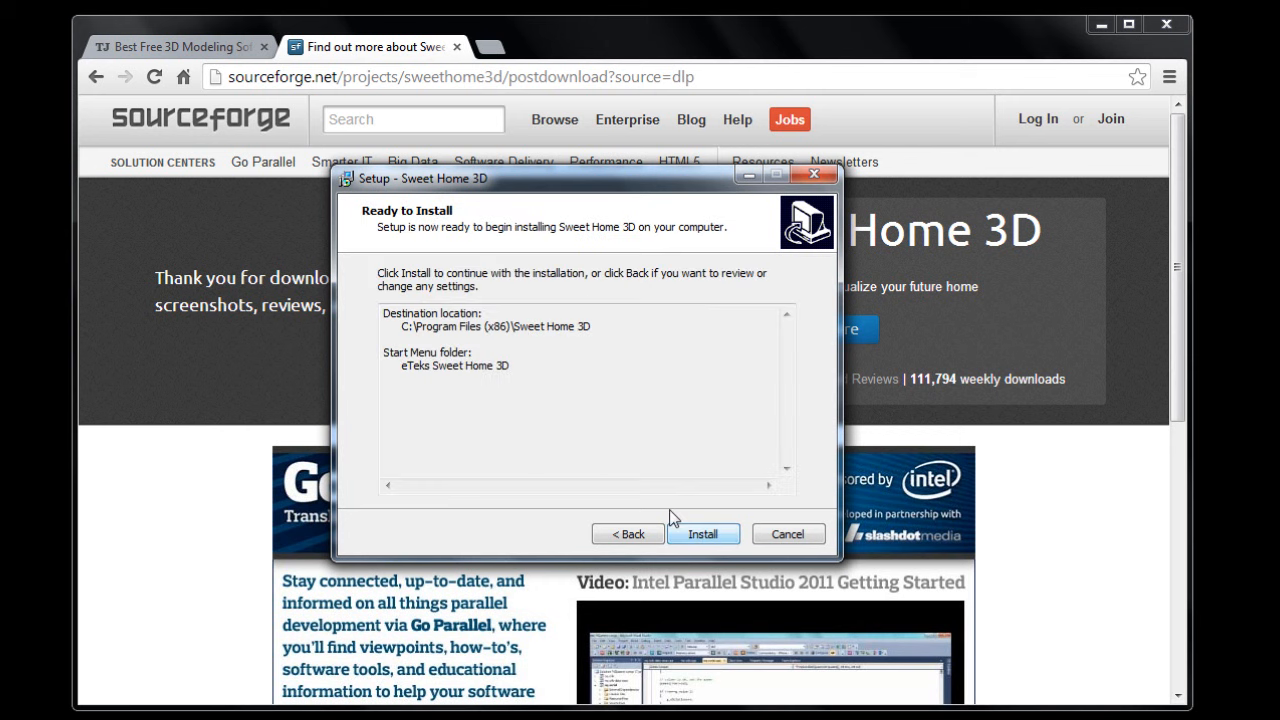
left_click(703, 533)
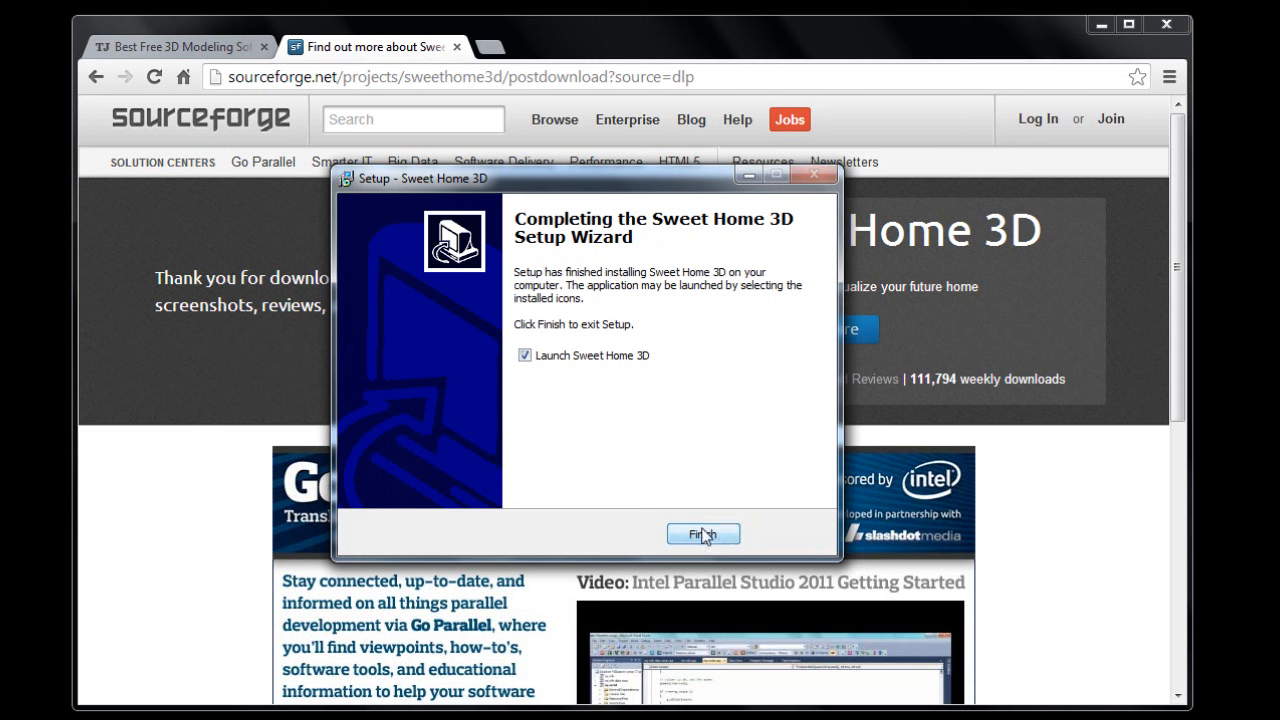
- Finish setup with 'Launch Sweet Home 3D' checked to open an untitled home
left_click(703, 533)
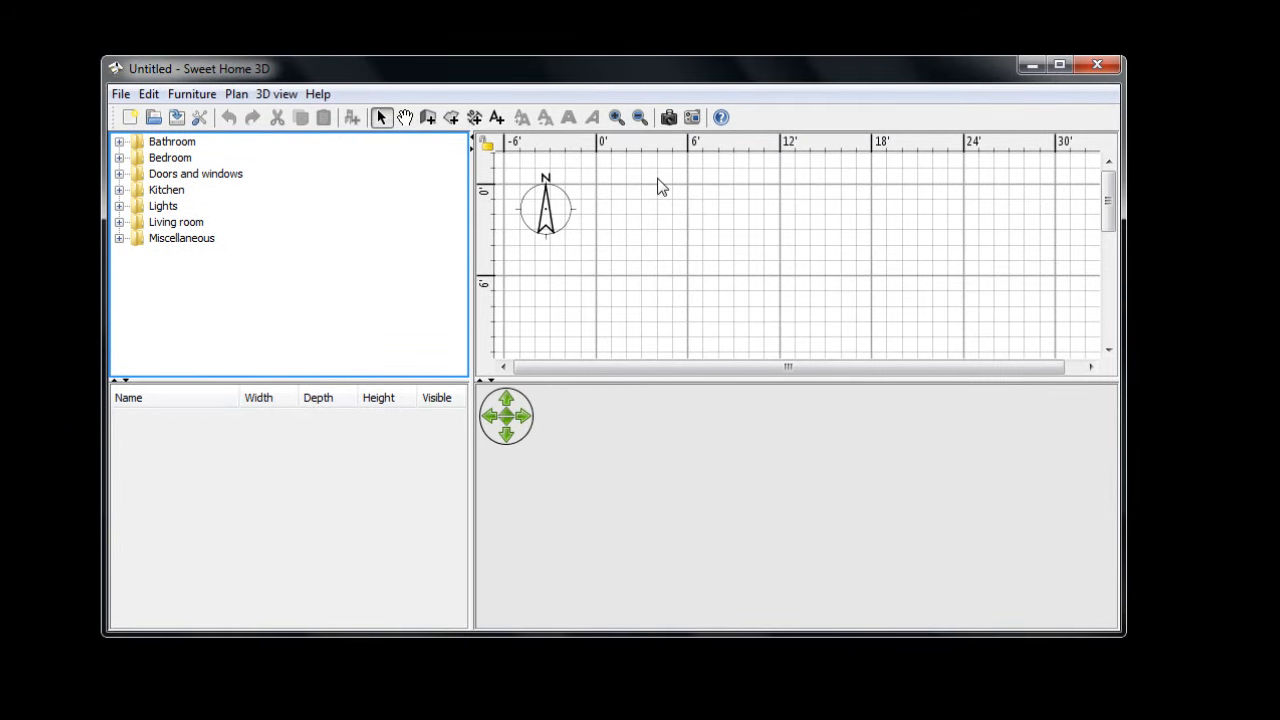
mouse_move(820, 516)
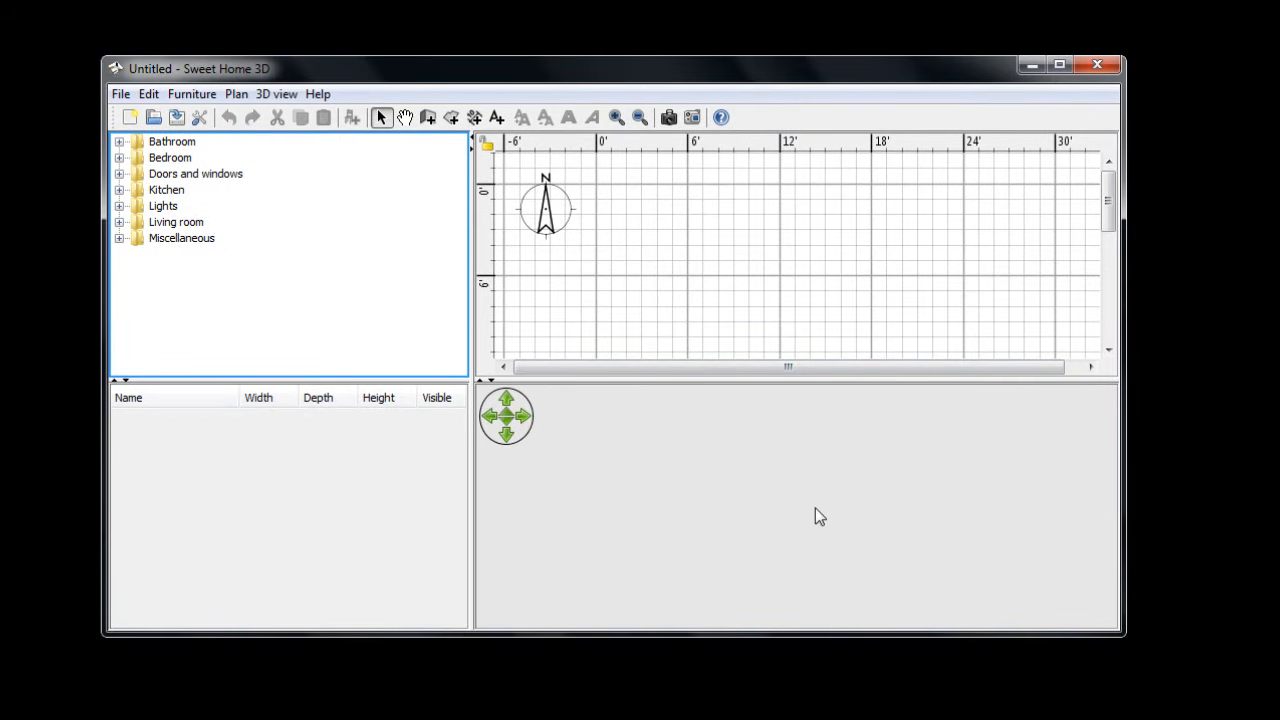